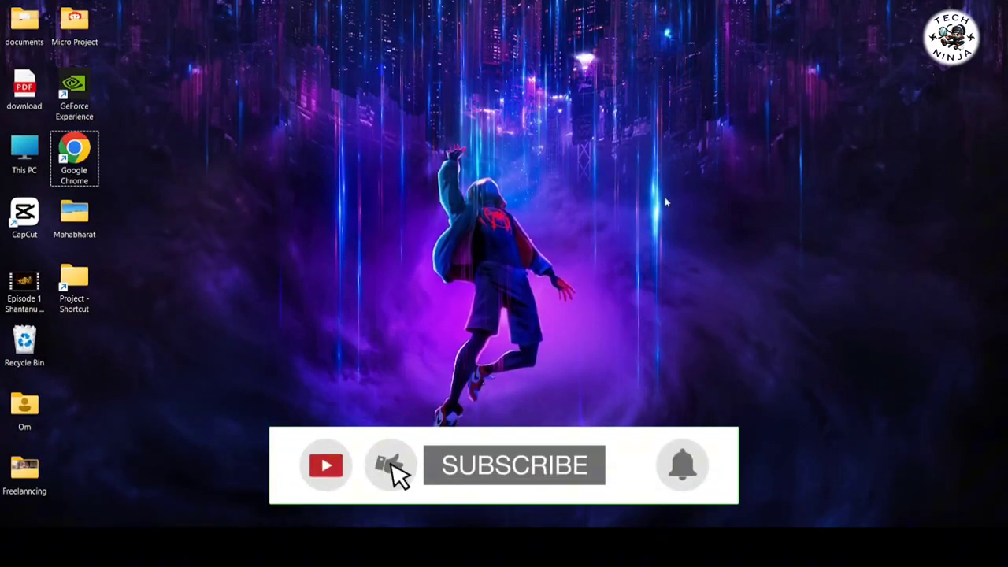
Bring up the thumbnail design in the Canva editor with the shark logo deselected.
click(513, 464)
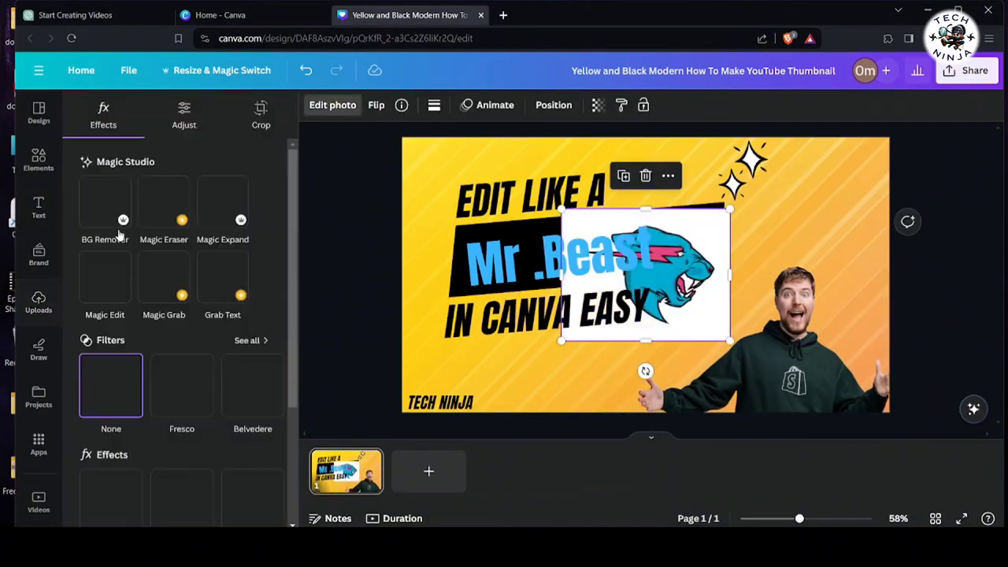
click(38, 114)
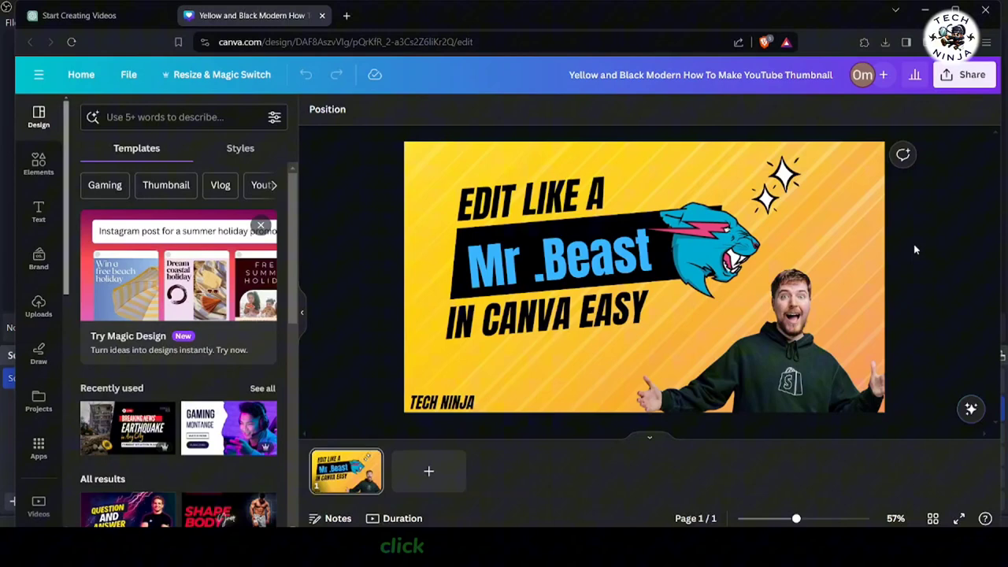
mouse_move(935, 101)
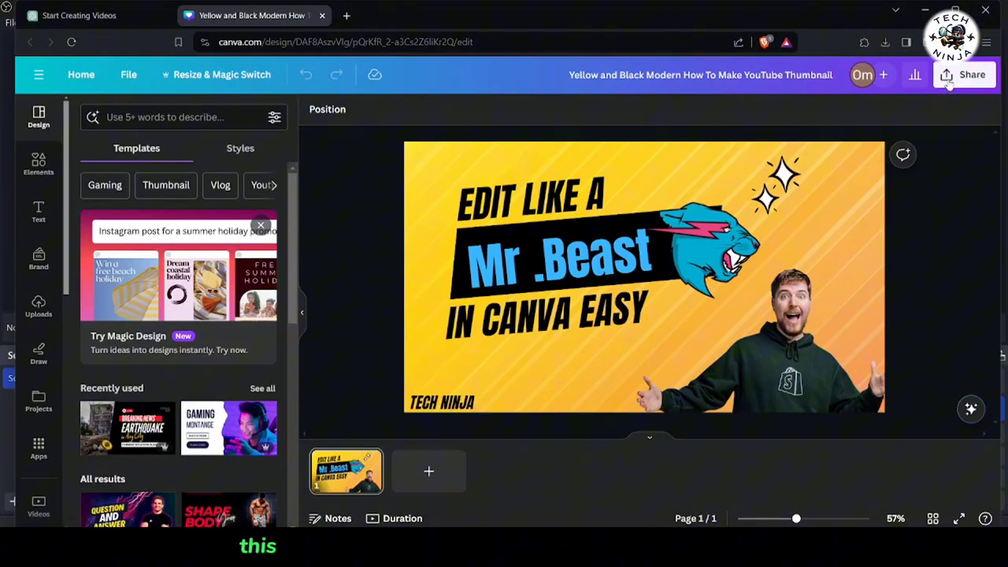
Show the Share panel with people-with-access, collaboration link and download options.
click(964, 74)
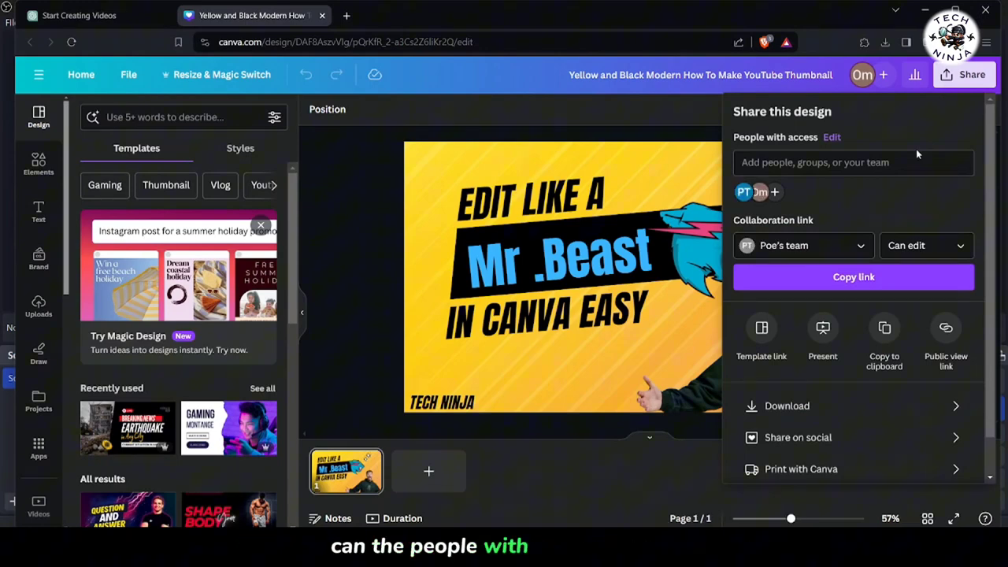
mouse_move(774, 192)
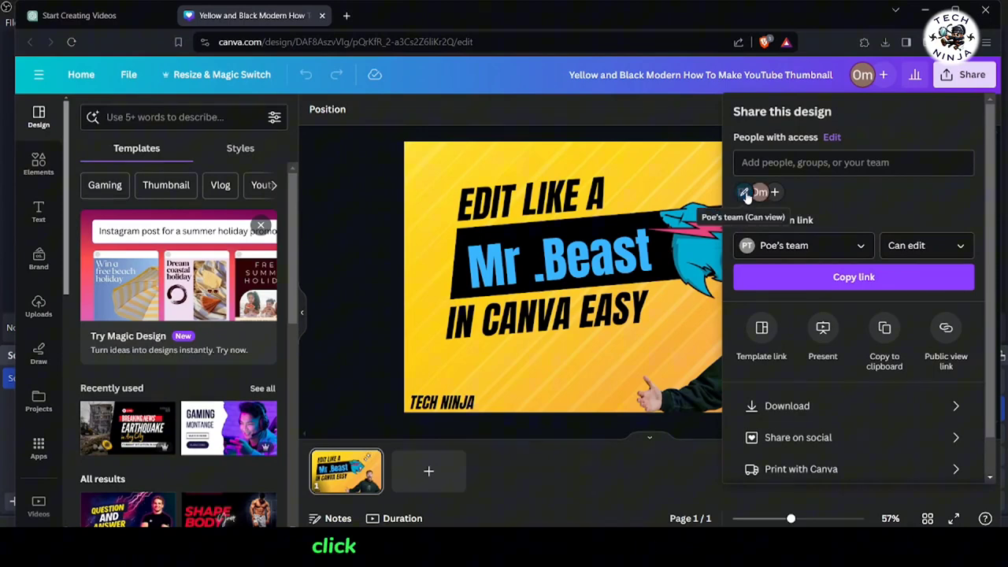
Change the team's access level to Not shared under People with access.
click(759, 192)
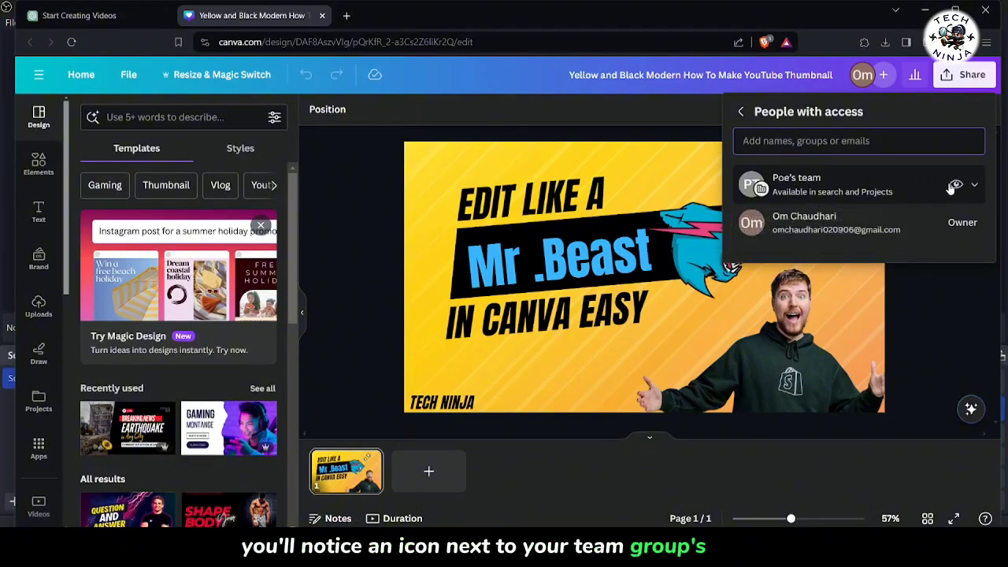
mouse_move(973, 196)
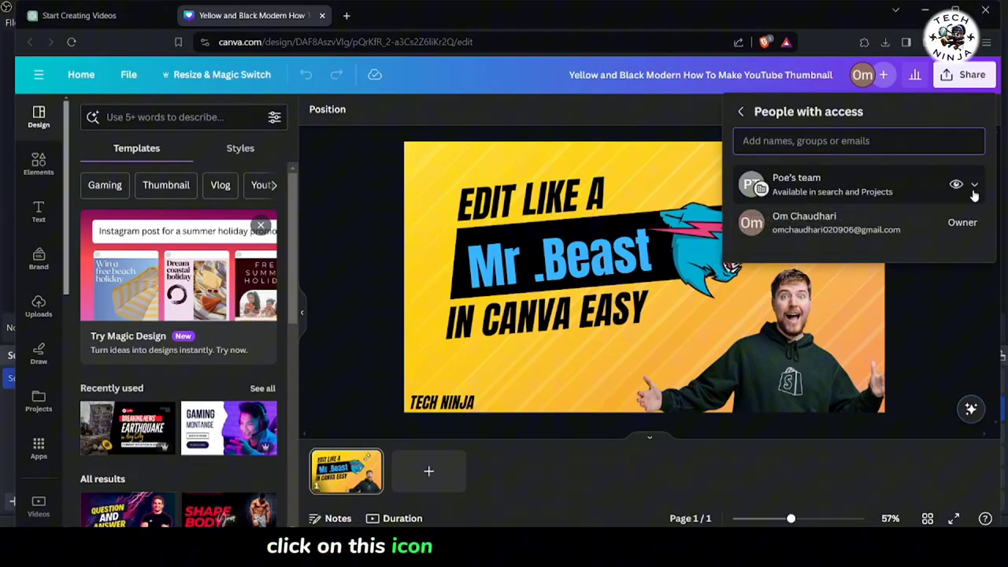
click(973, 184)
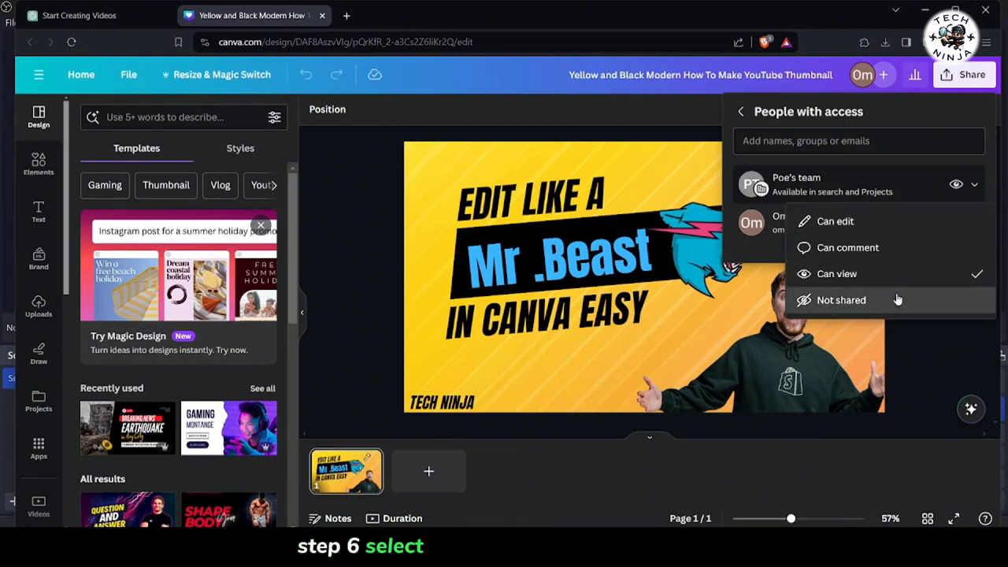
click(841, 299)
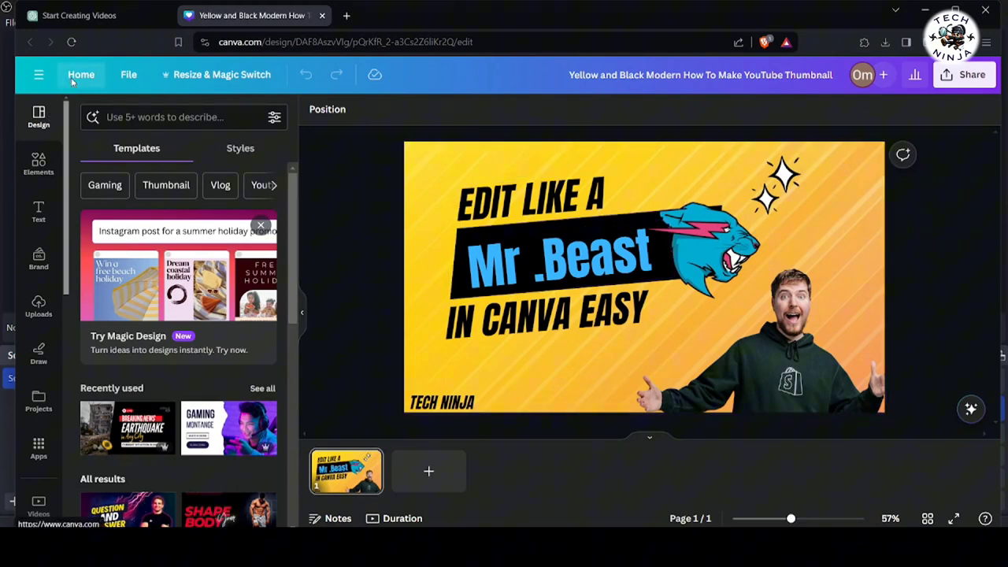
Check the Shared with you page's Designs and All views, finding only the Republic Day post.
click(88, 79)
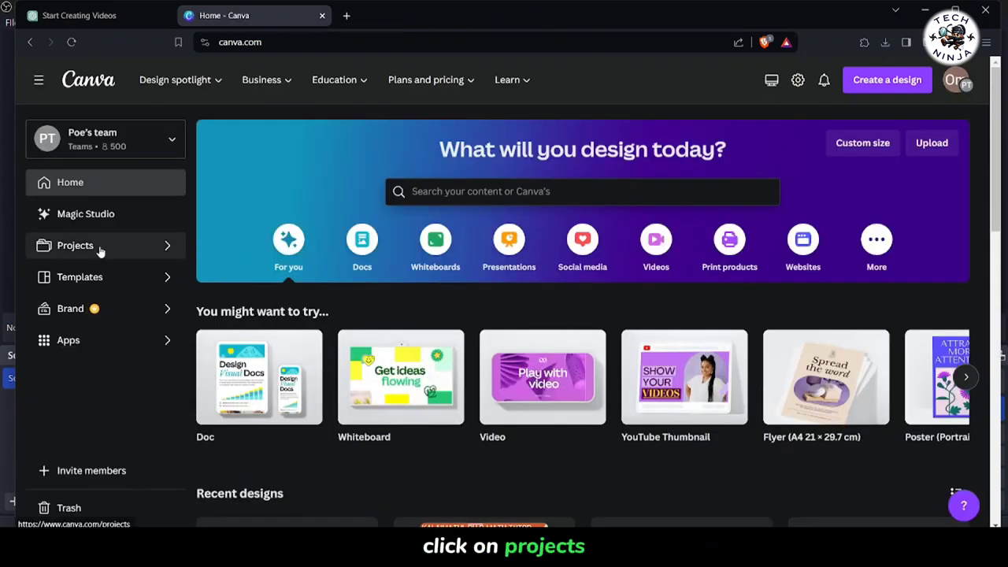
click(76, 245)
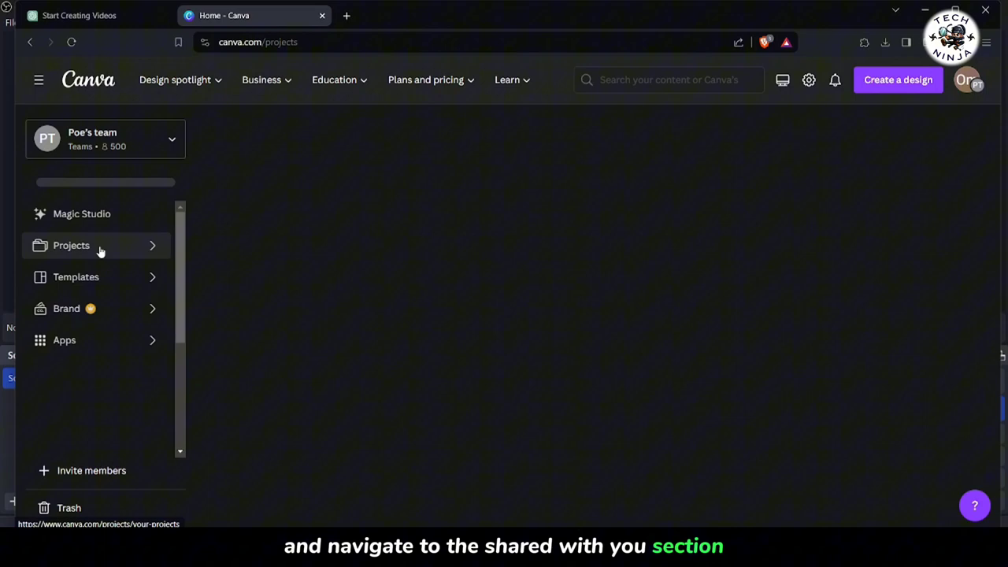
click(71, 245)
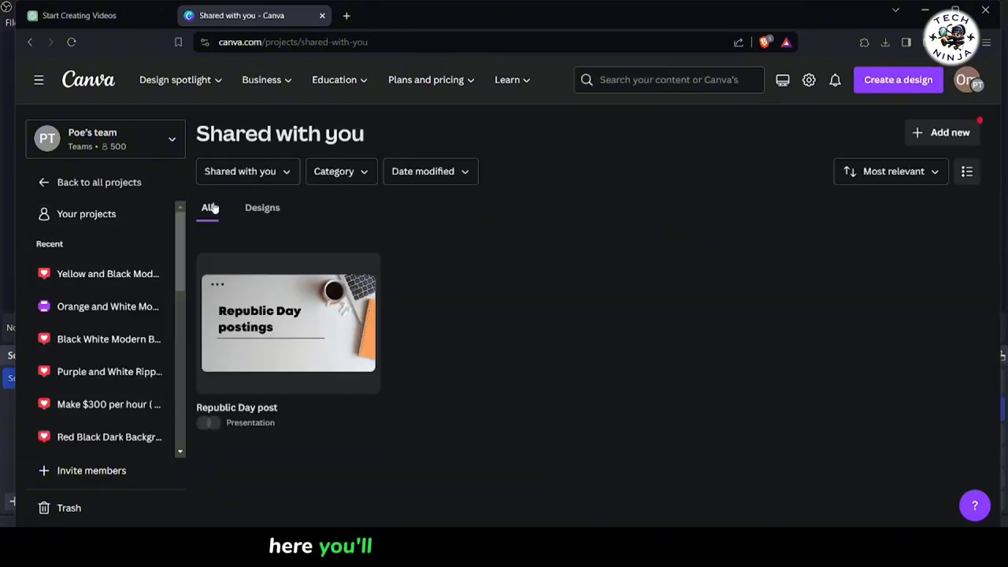
click(261, 207)
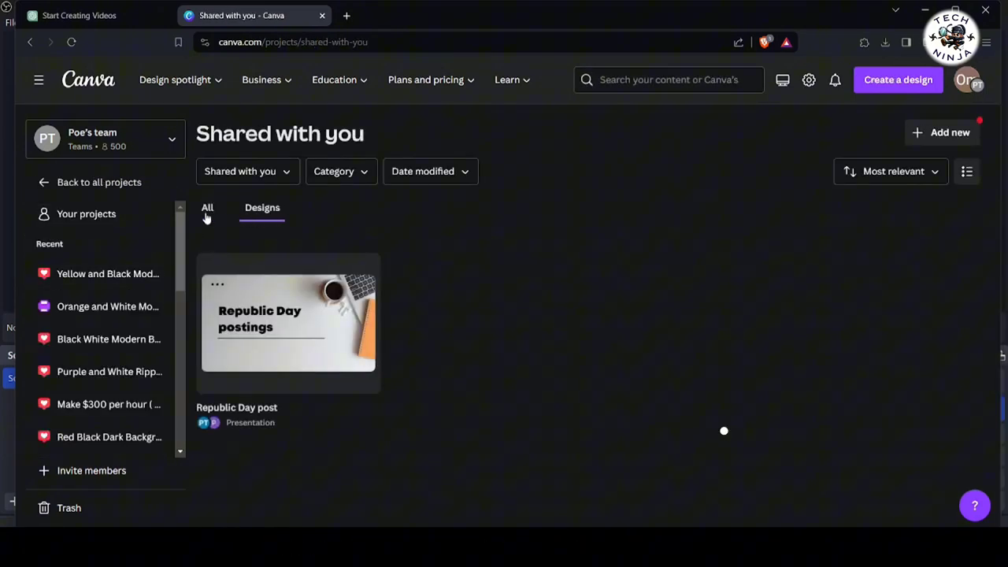
click(208, 208)
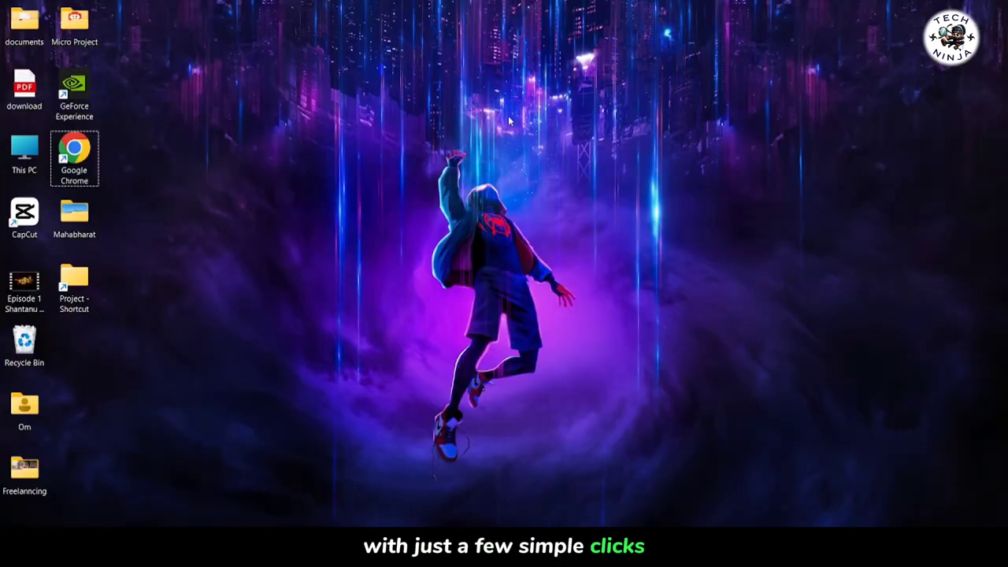
mouse_move(708, 238)
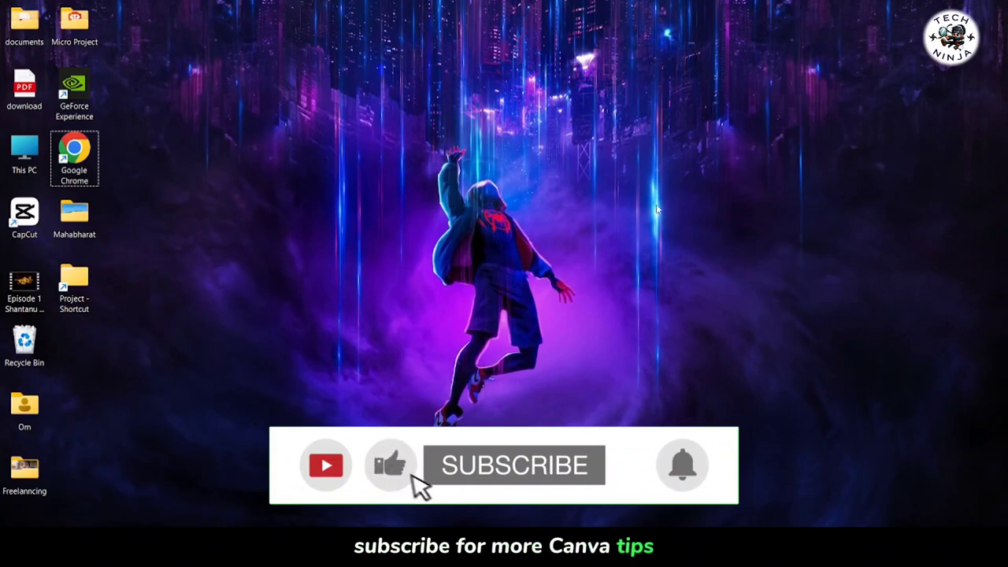
click(513, 464)
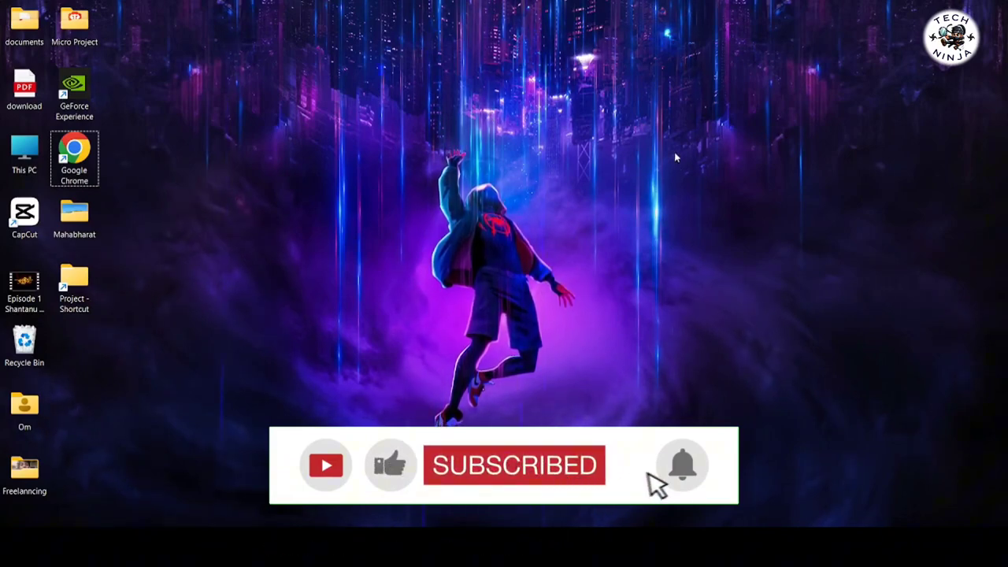